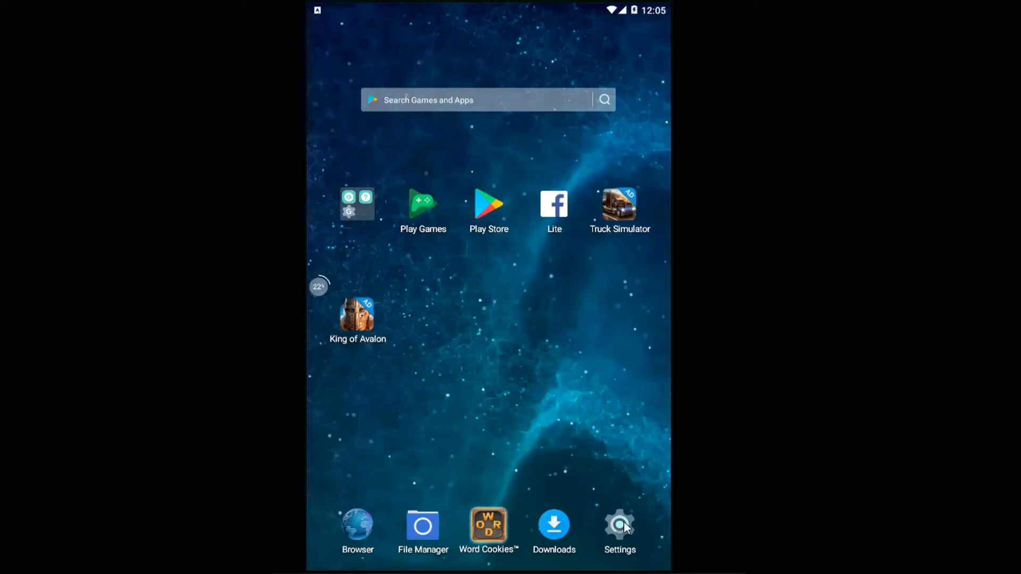
- Launch Android Settings from the Settings icon in the home screen dock
{"action": "left_click", "coordinate": [619, 524]}
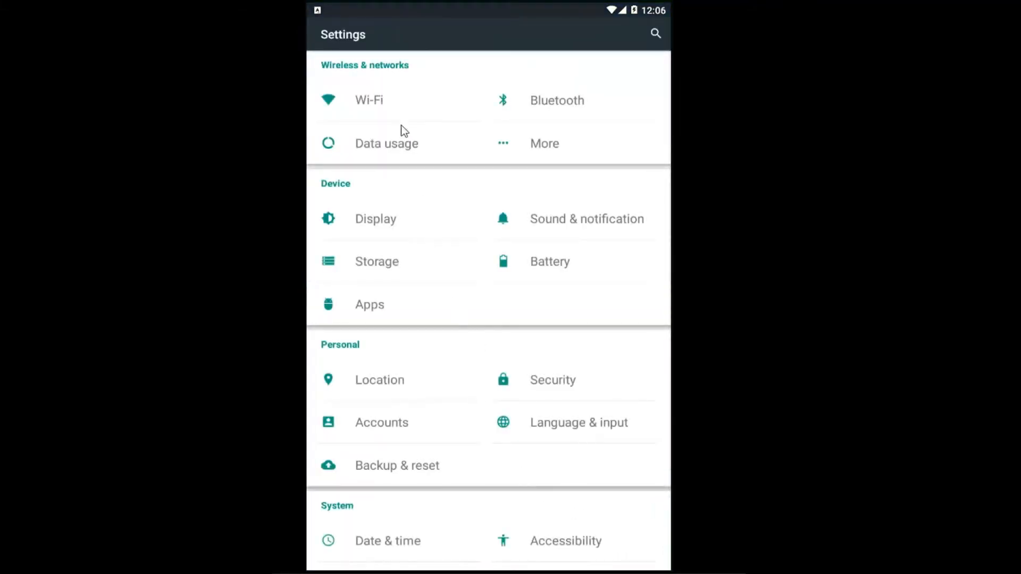
{"action": "mouse_move", "coordinate": [384, 76]}
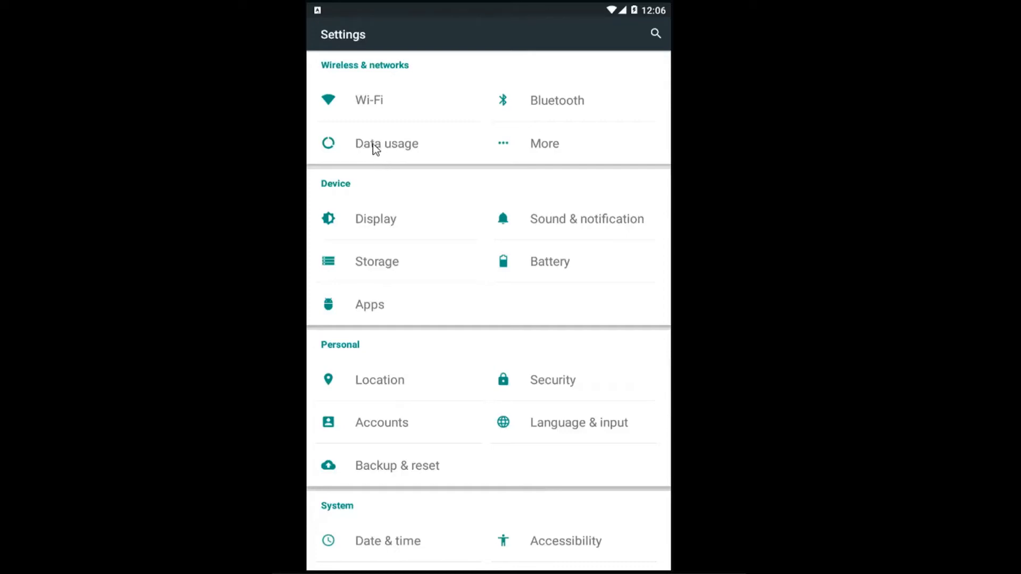
- Open Data usage under Wireless & networks to see per-app consumption
{"action": "left_click", "coordinate": [386, 143]}
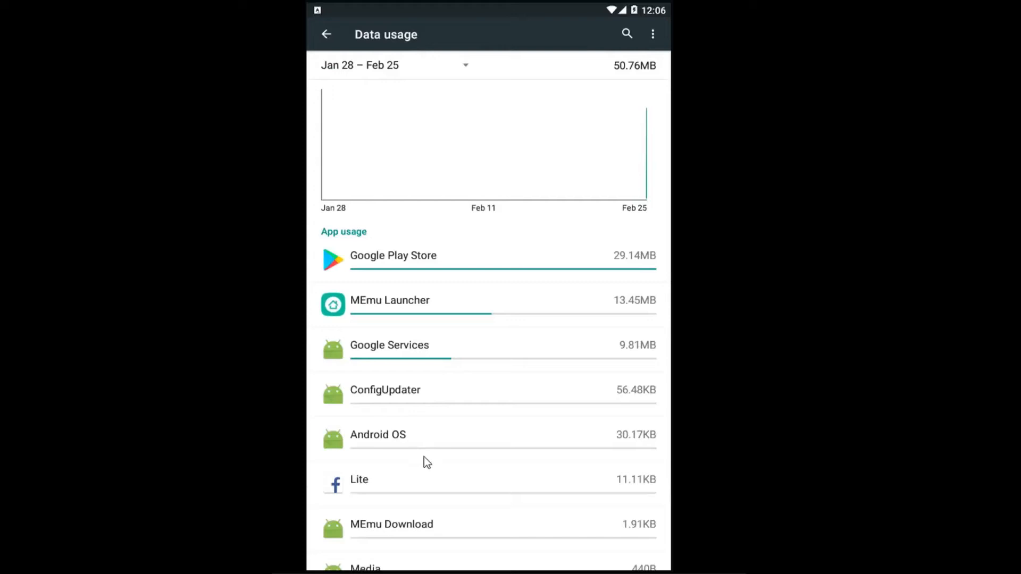
{"action": "mouse_move", "coordinate": [496, 162]}
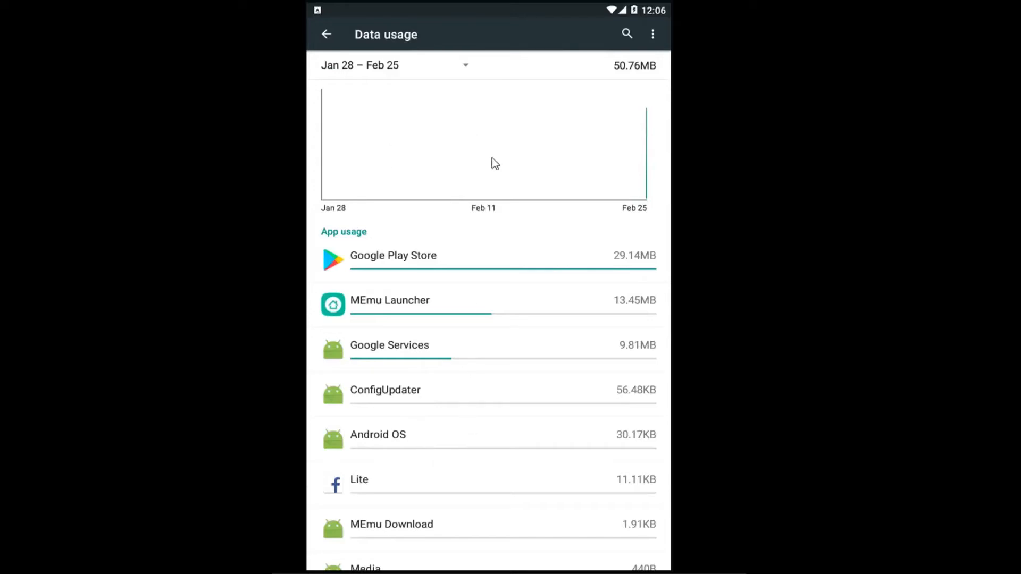
{"action": "mouse_move", "coordinate": [435, 204]}
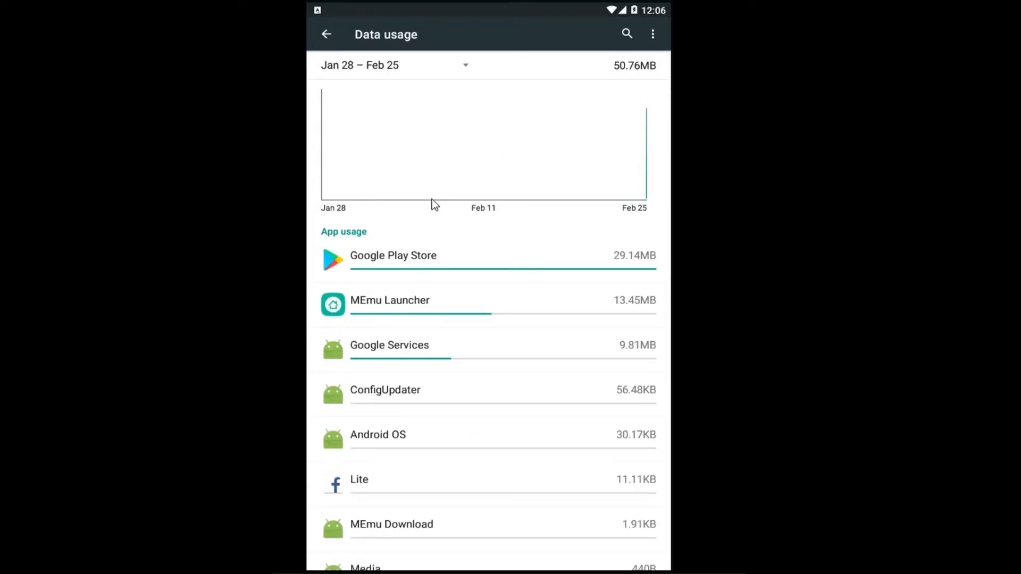
{"action": "mouse_move", "coordinate": [466, 71]}
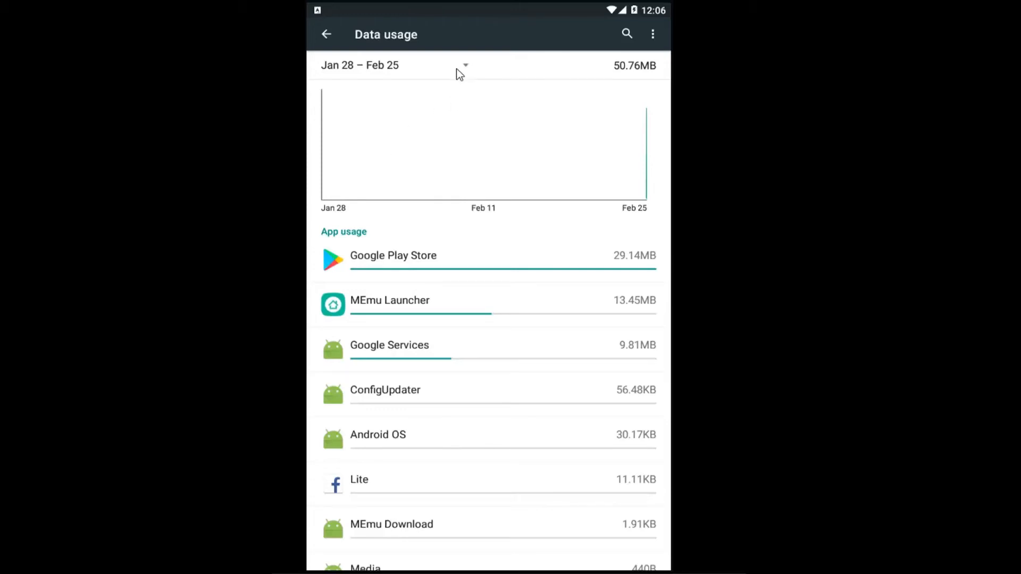
- Browse the usage period options, keep Jan 28 – Feb 25, and return to Settings
{"action": "left_click", "coordinate": [465, 65]}
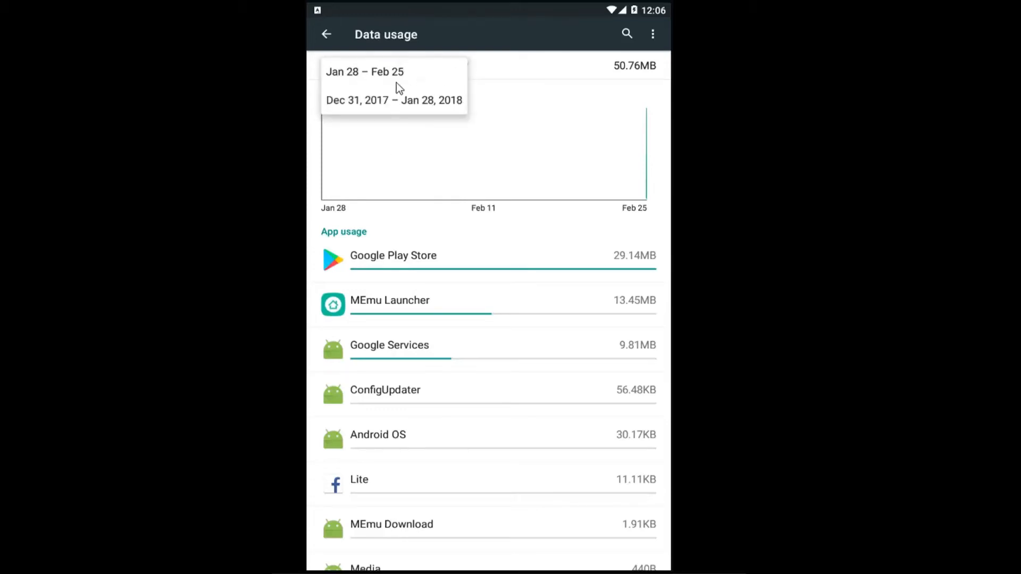
{"action": "mouse_move", "coordinate": [435, 107]}
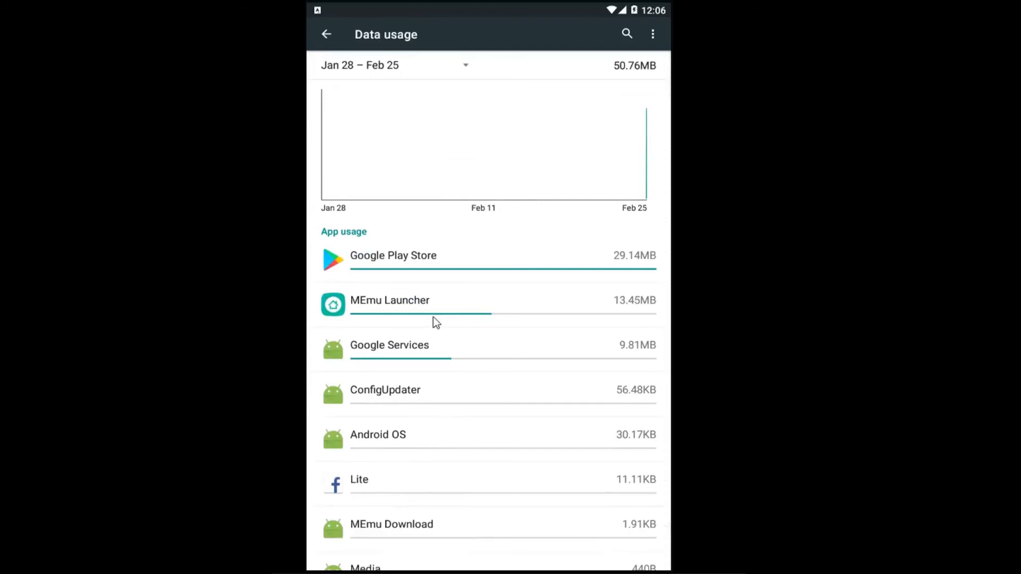
{"action": "mouse_move", "coordinate": [435, 159]}
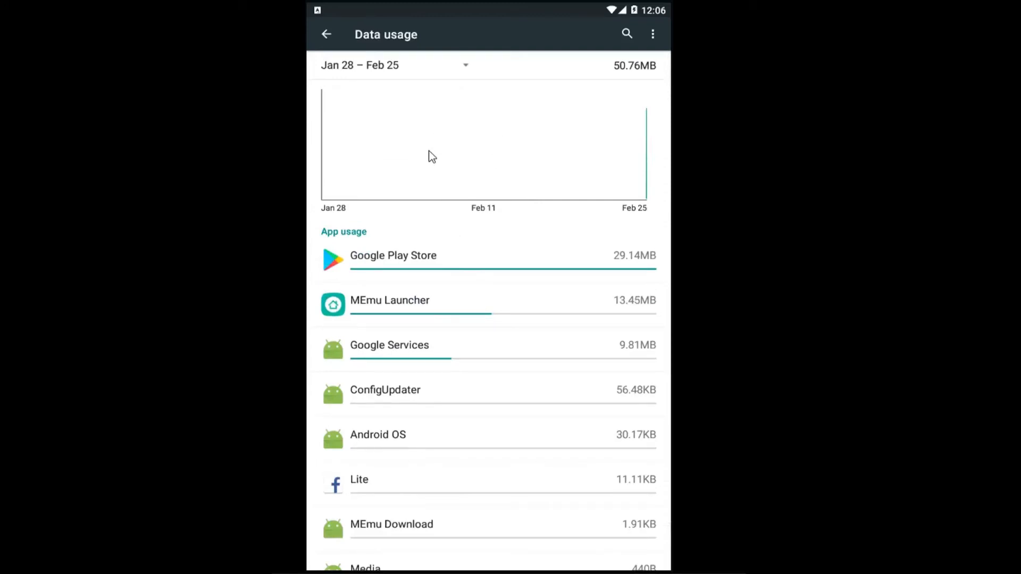
{"action": "left_click", "coordinate": [326, 34]}
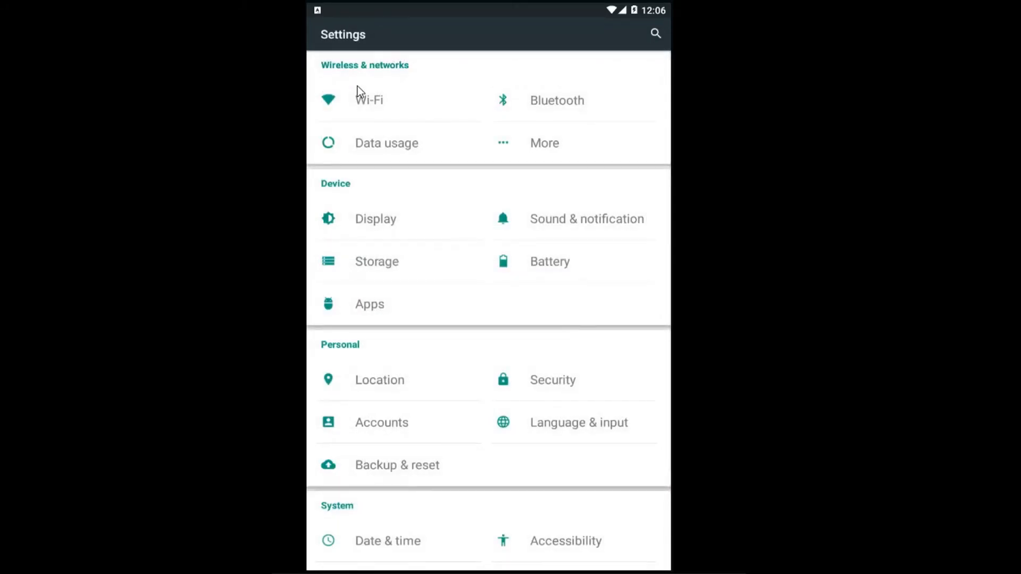
{"action": "mouse_move", "coordinate": [452, 143]}
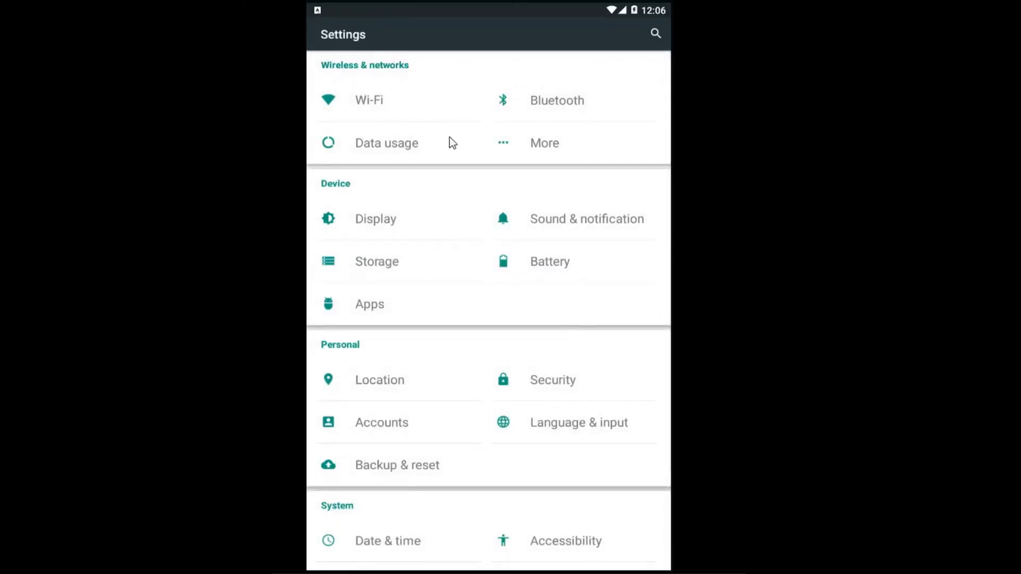